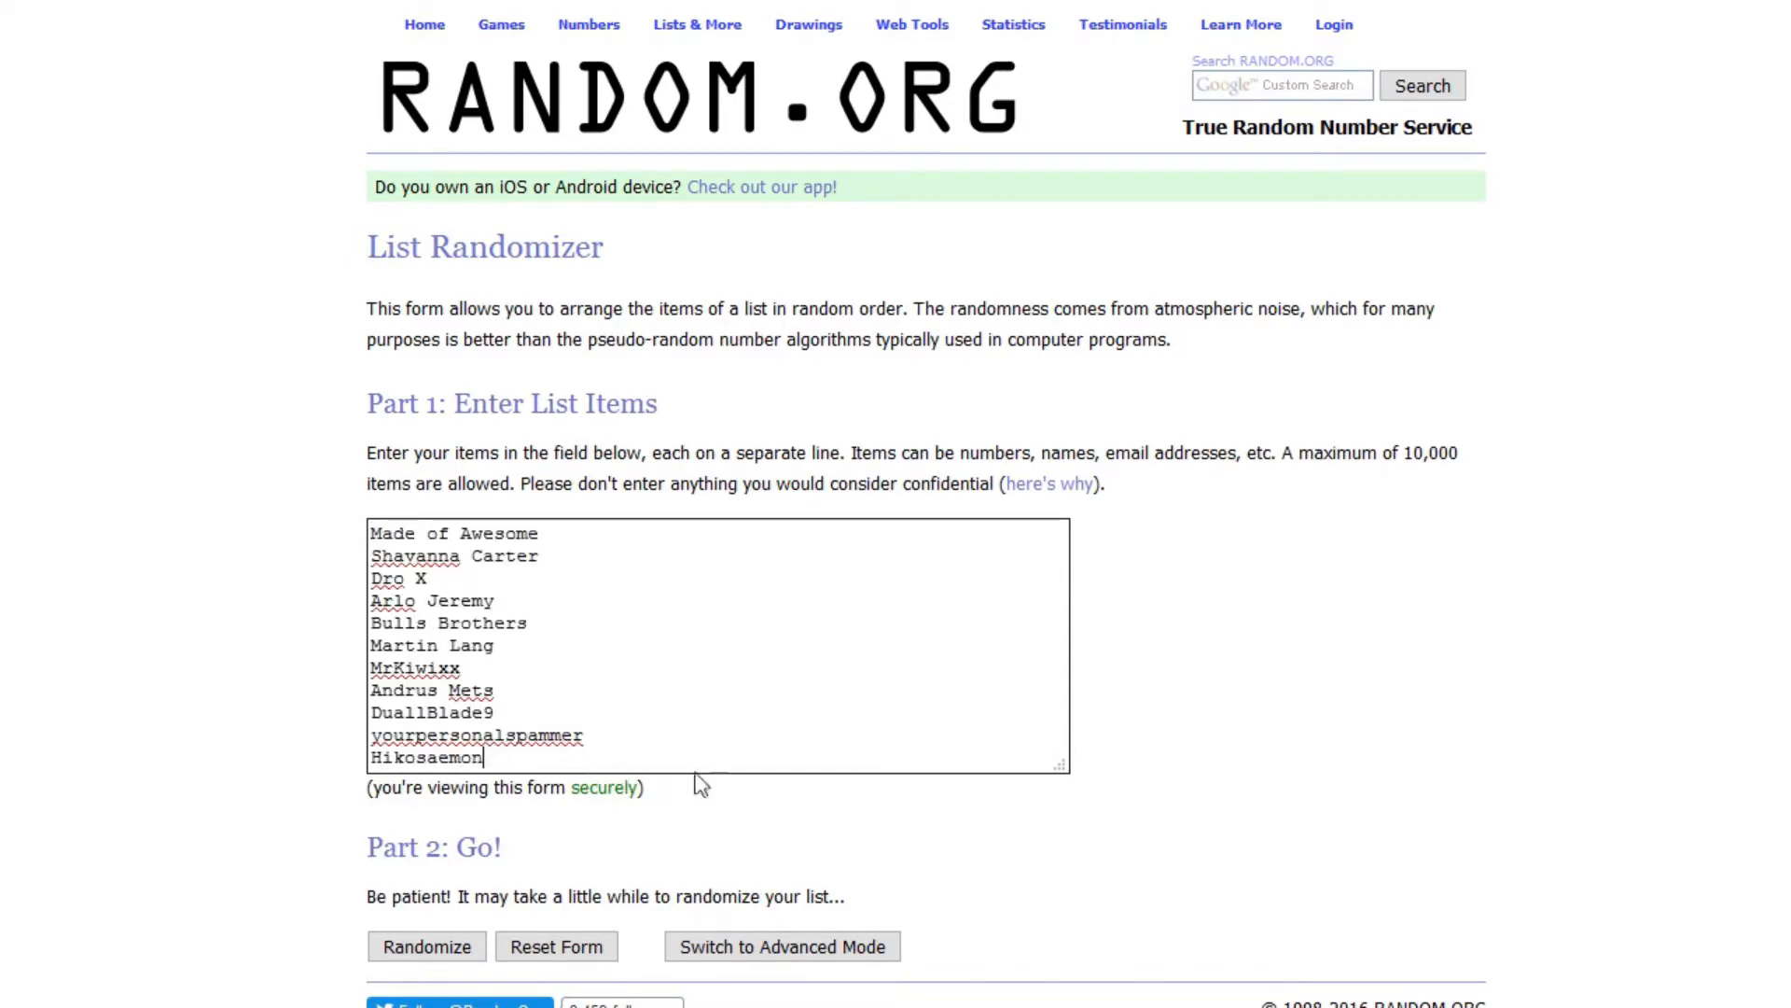
{"action": "left_click", "coordinate": [426, 946]}
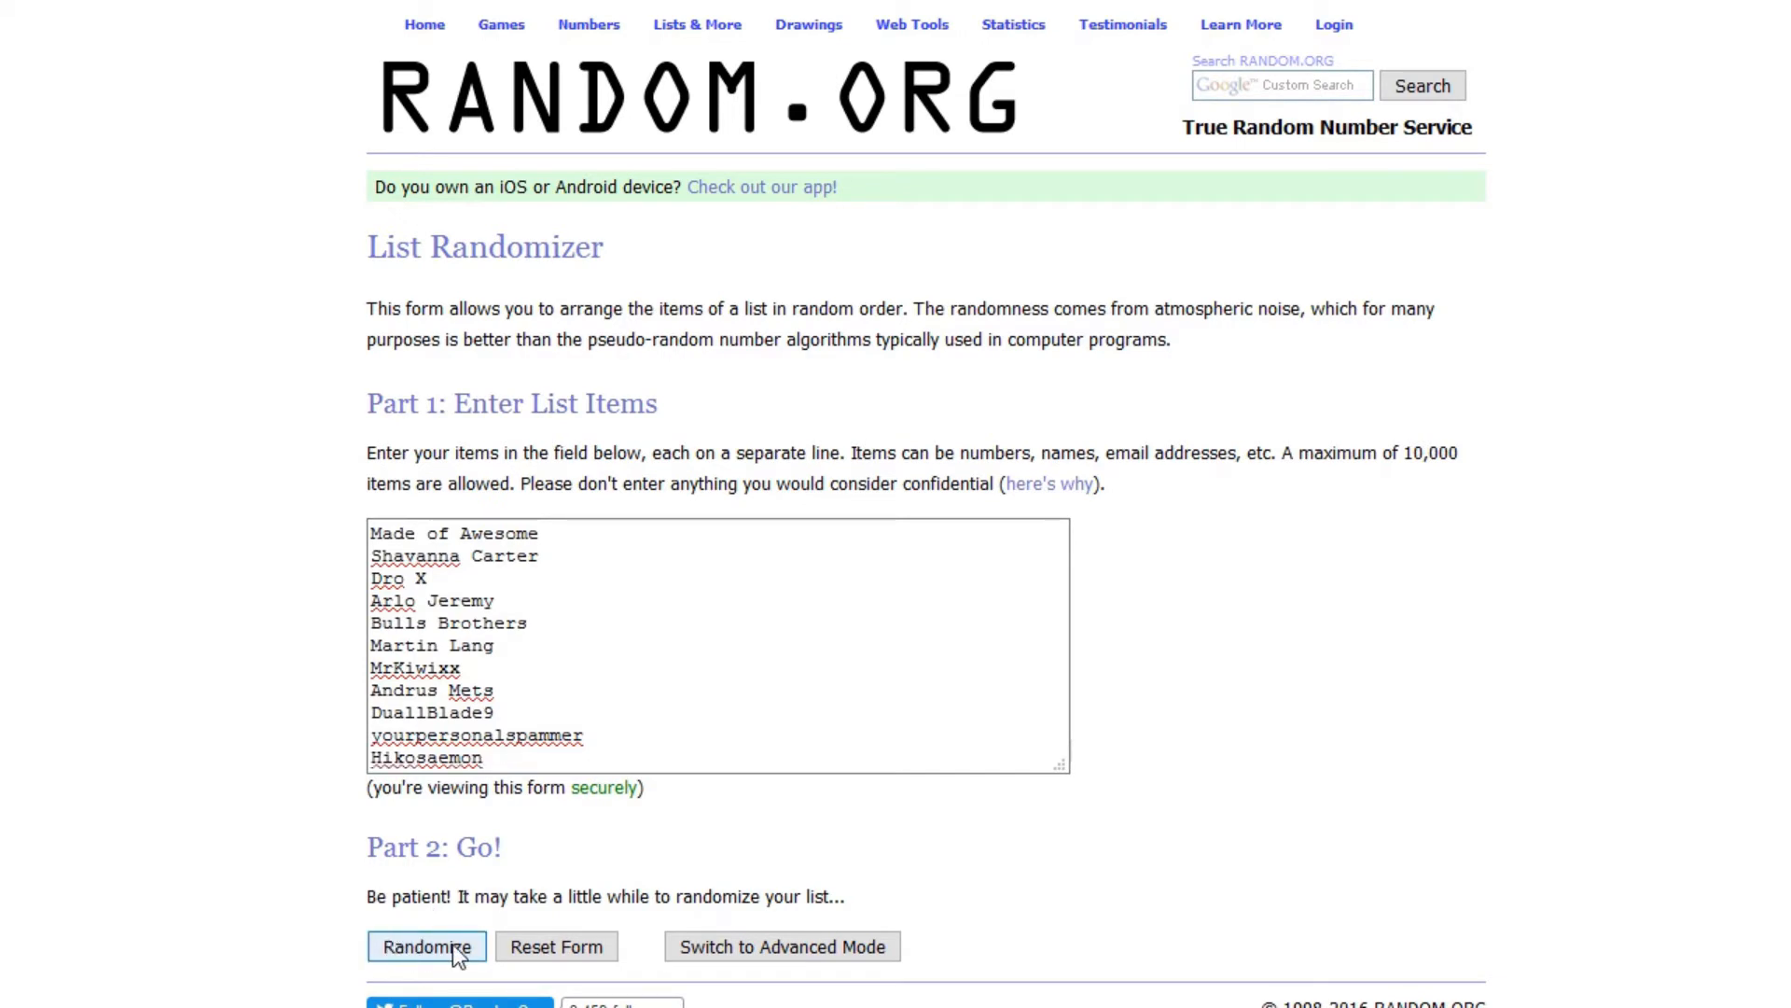
{"action": "left_click", "coordinate": [425, 946]}
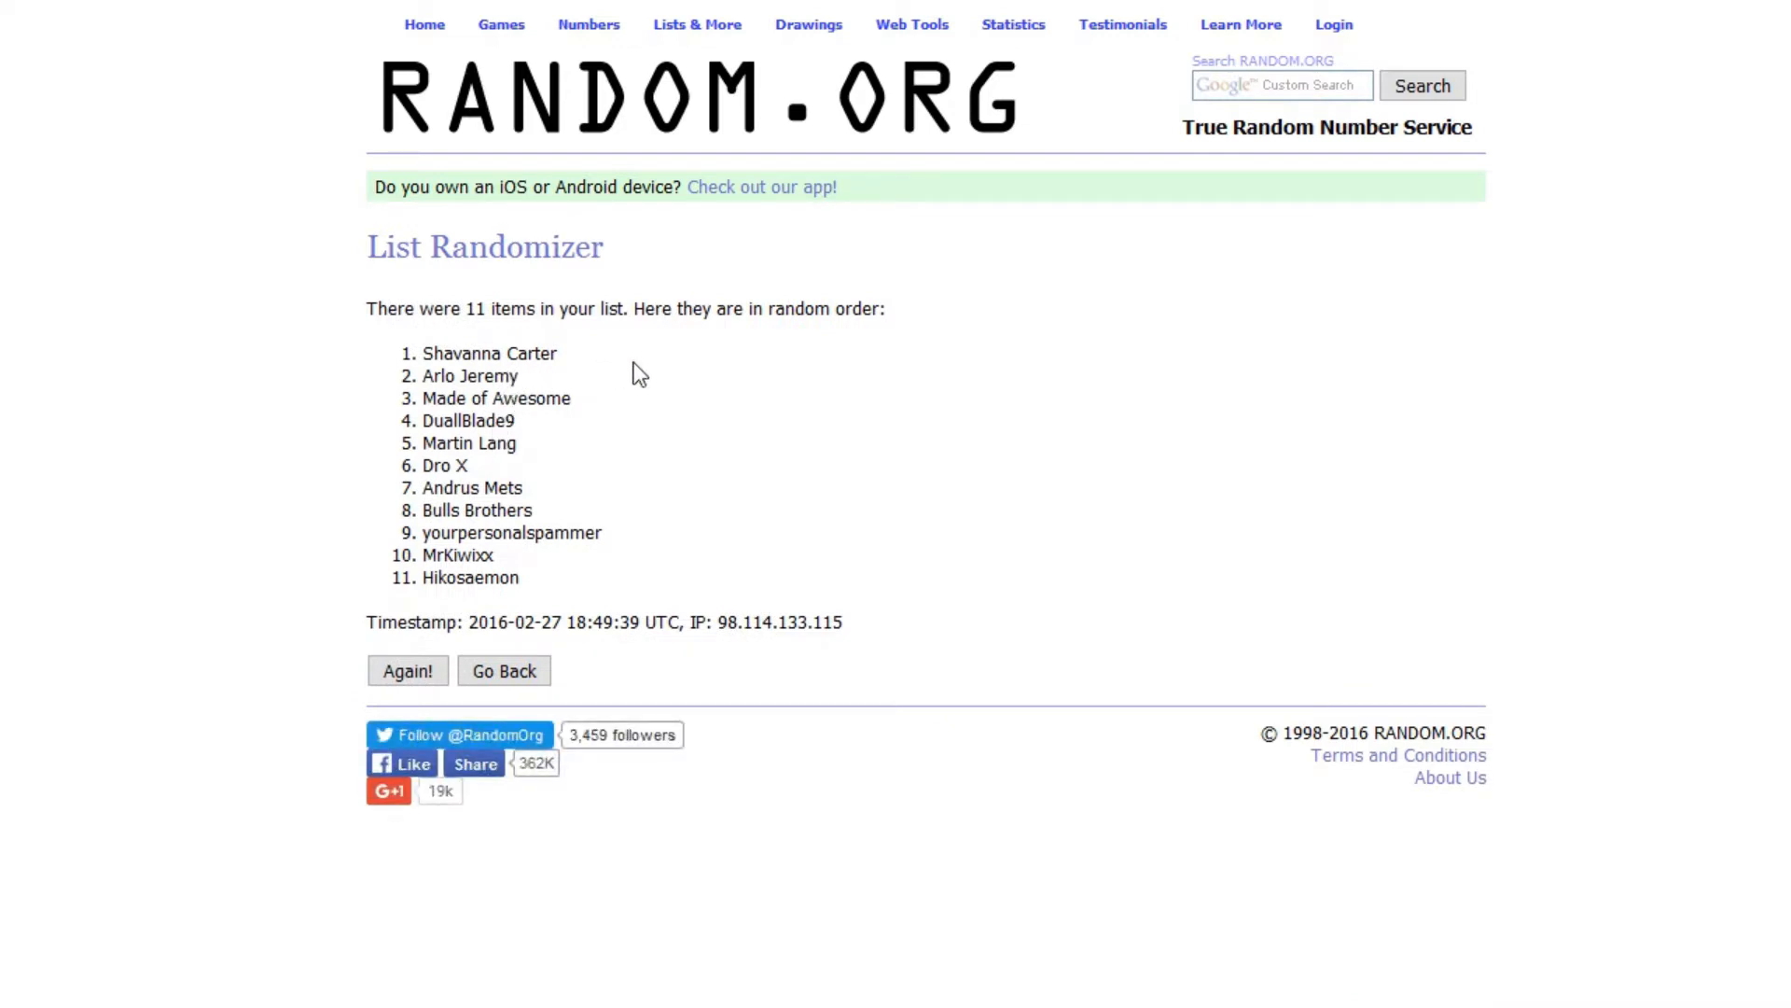
{"action": "mouse_move", "coordinate": [690, 373]}
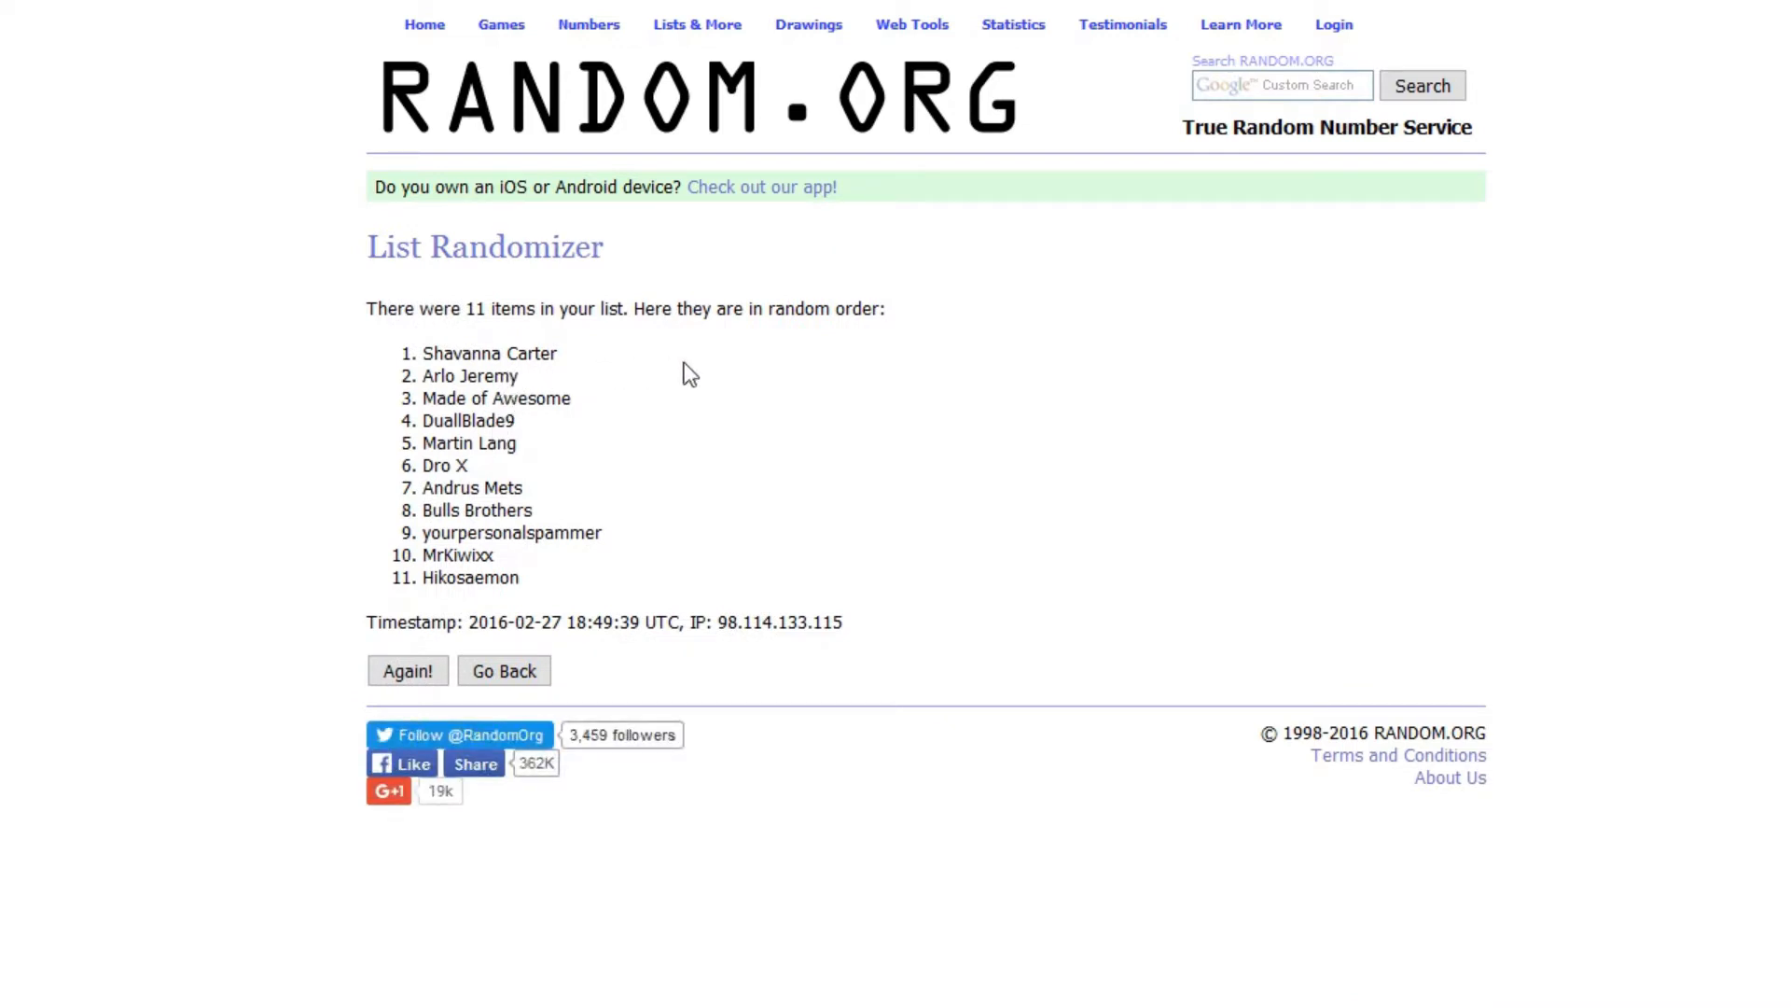
{"action": "mouse_move", "coordinate": [763, 380]}
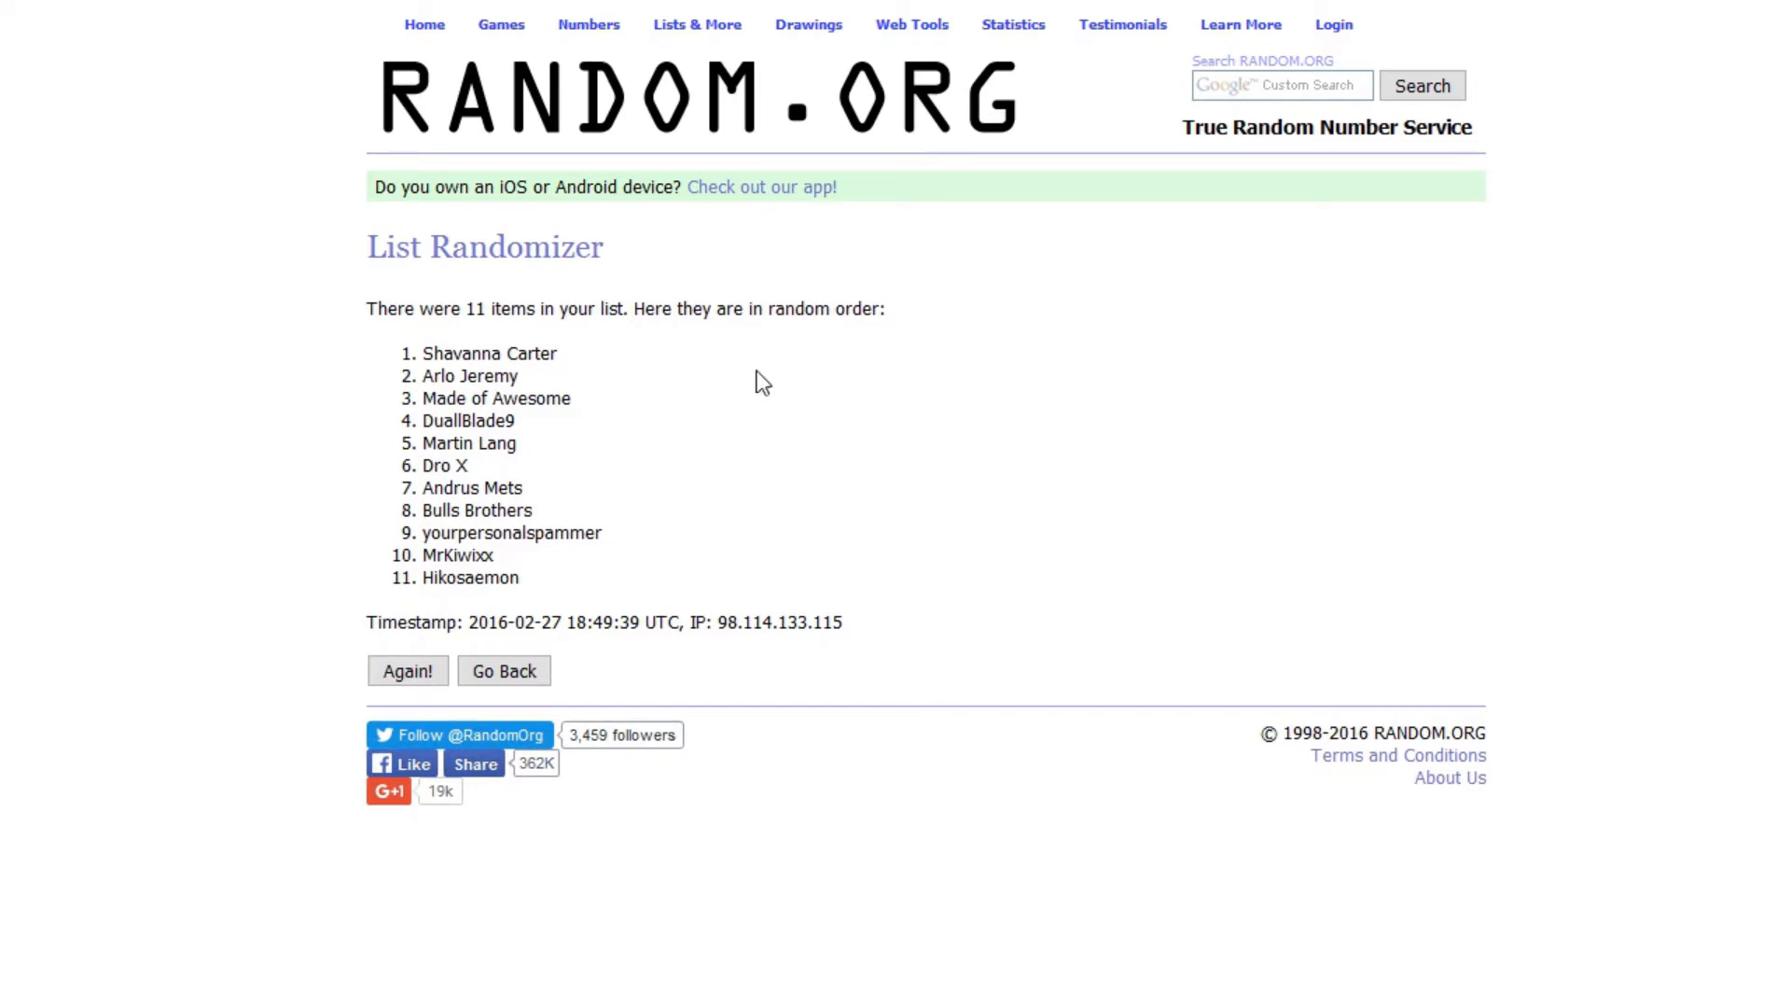